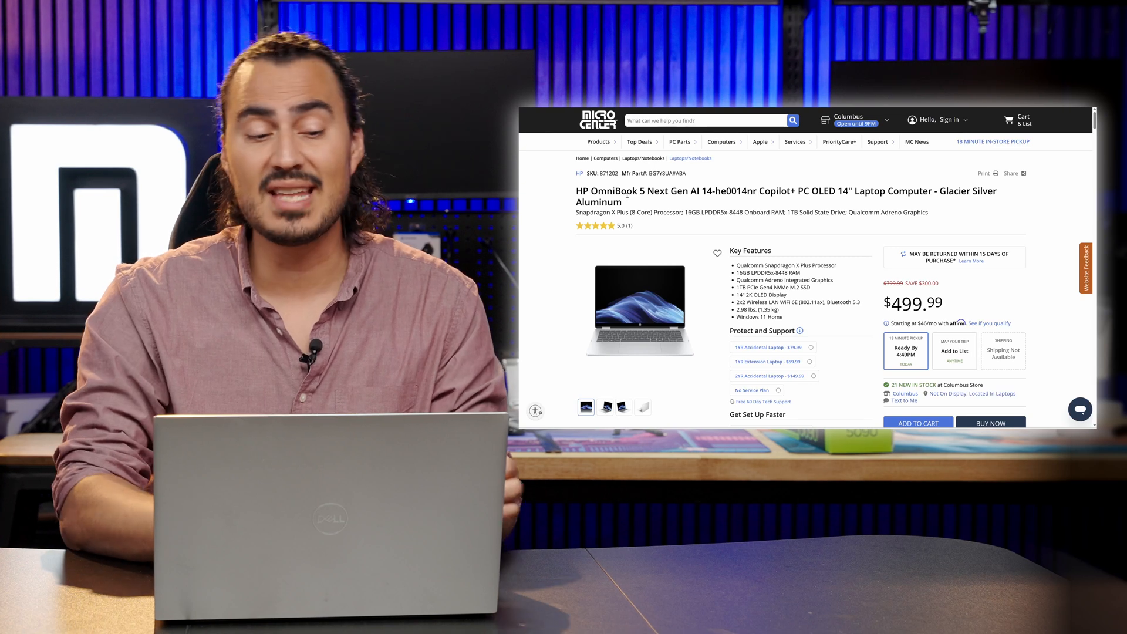
scroll(down, 3)
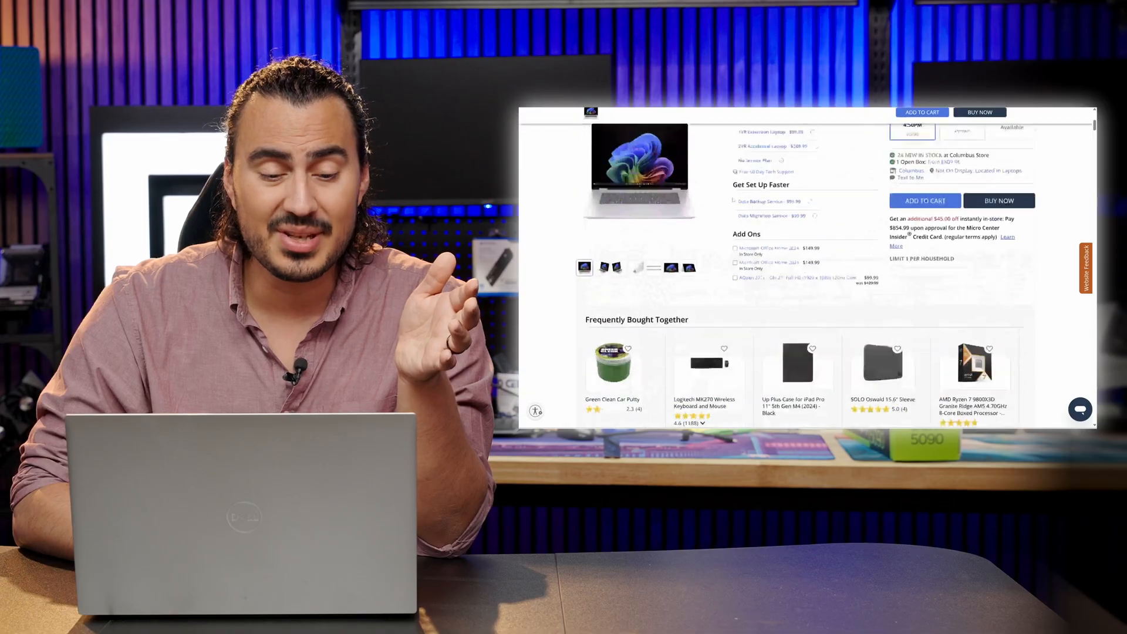
scroll(up, 3)
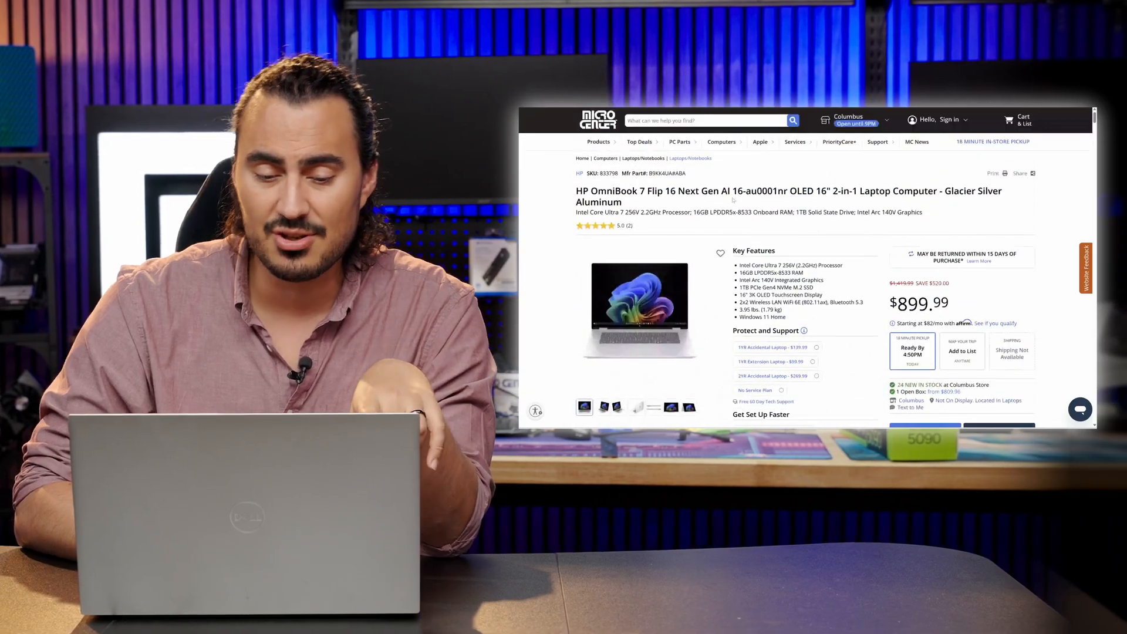